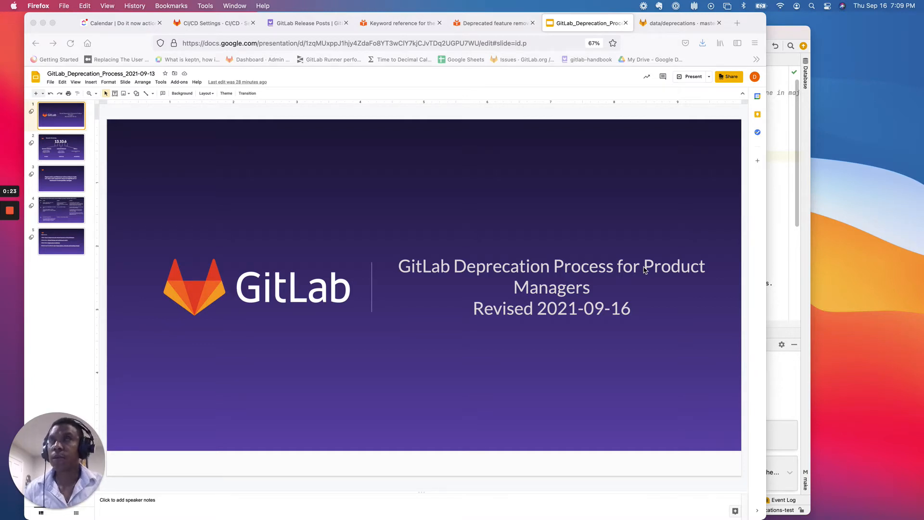
{"action": "mouse_move", "coordinate": [49, 154]}
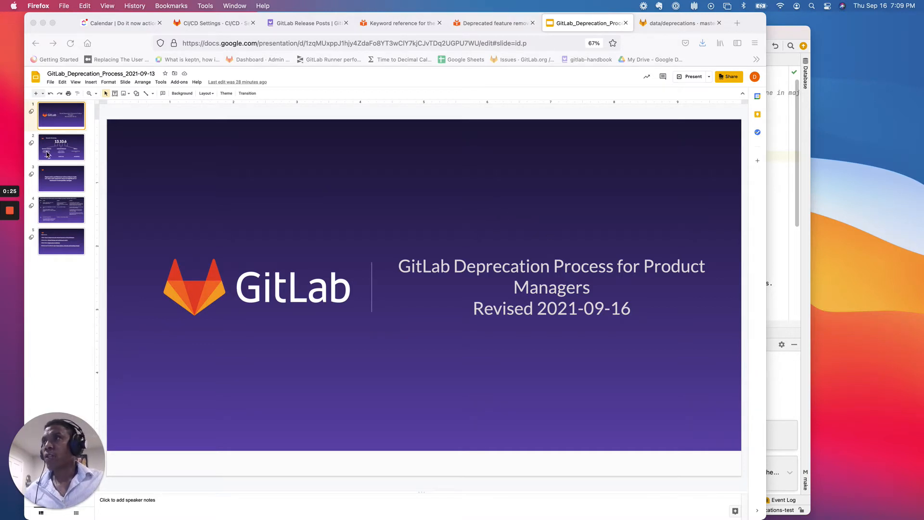
Step: Advance through the semantic versioning slide to the deprecation and removal notices slide
{"action": "left_click", "coordinate": [60, 146]}
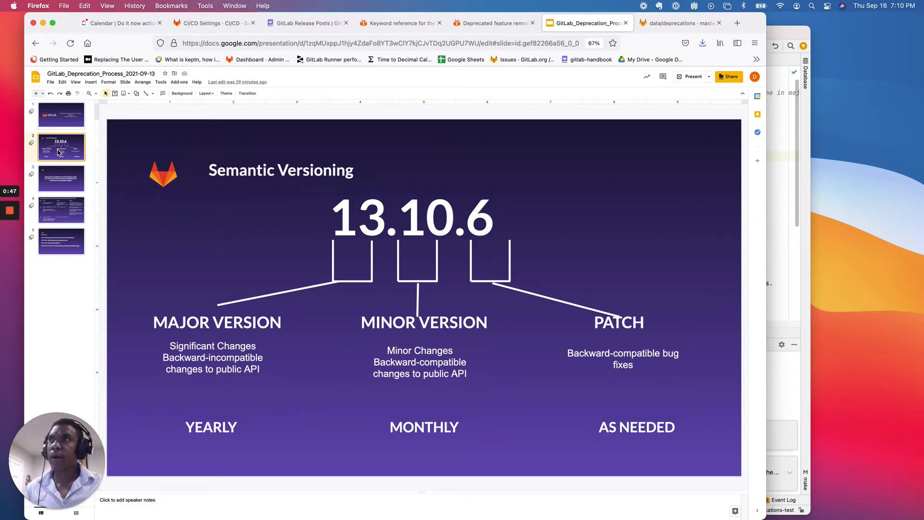
{"action": "left_click", "coordinate": [60, 179]}
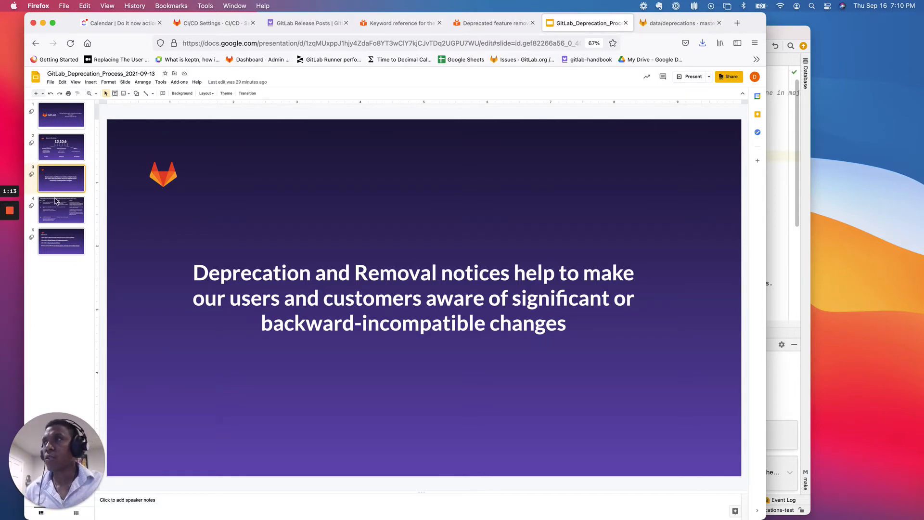
Step: Show the fourth slide with the step-by-step communications process table
{"action": "left_click", "coordinate": [62, 210]}
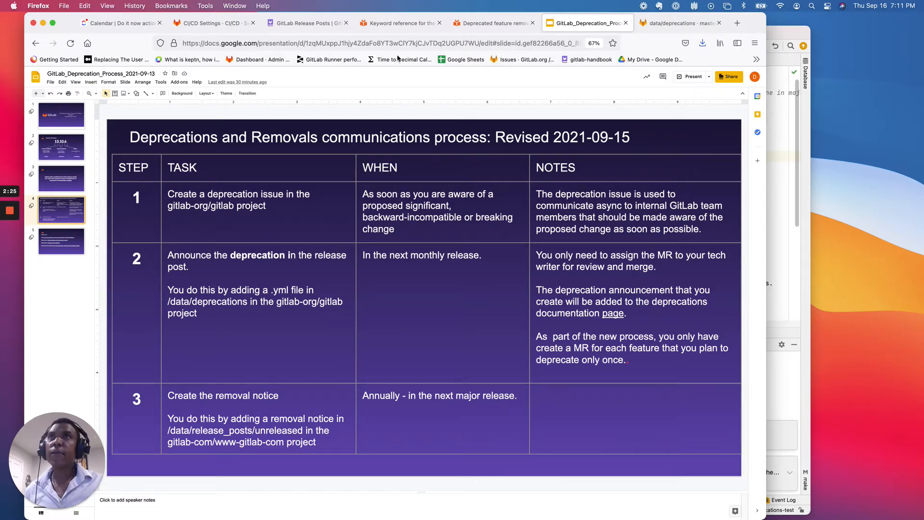
Step: Switch to the gitlab-org/gitlab data/deprecations folder listing the deprecation YAML files
{"action": "left_click", "coordinate": [677, 23]}
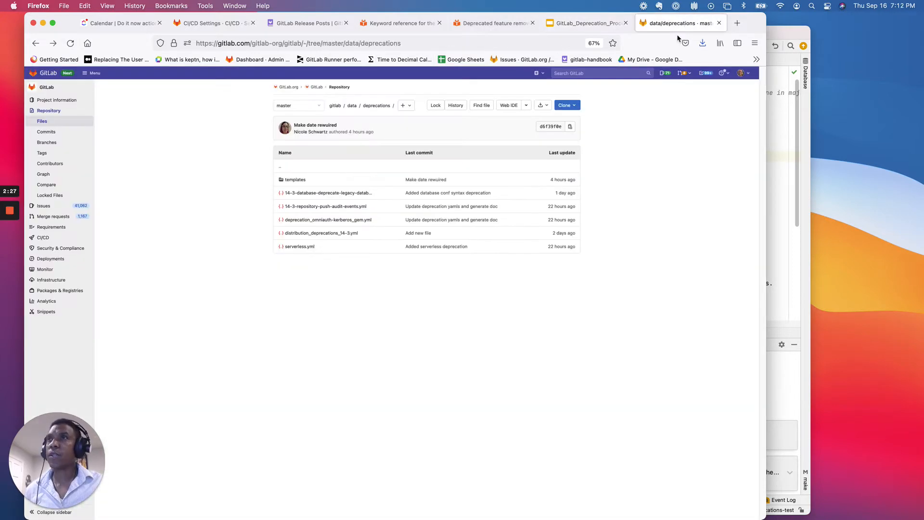
{"action": "mouse_move", "coordinate": [158, 147]}
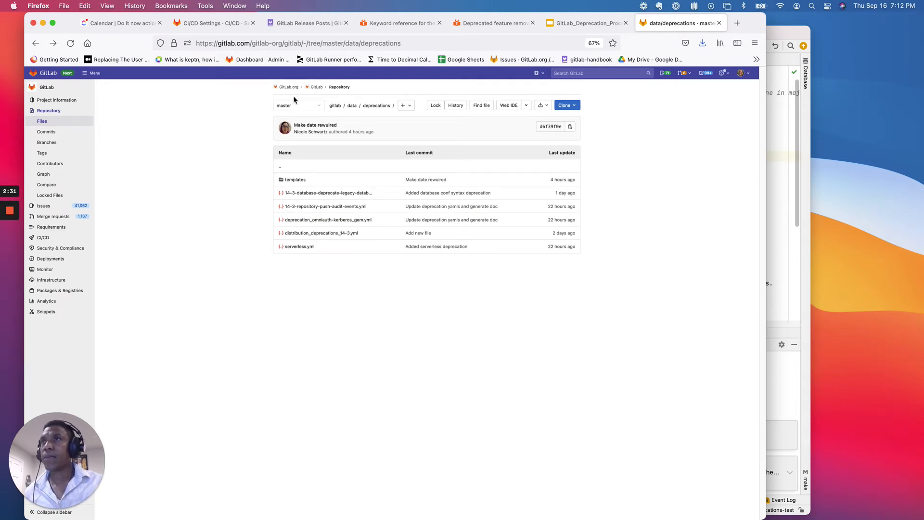
{"action": "mouse_move", "coordinate": [257, 213]}
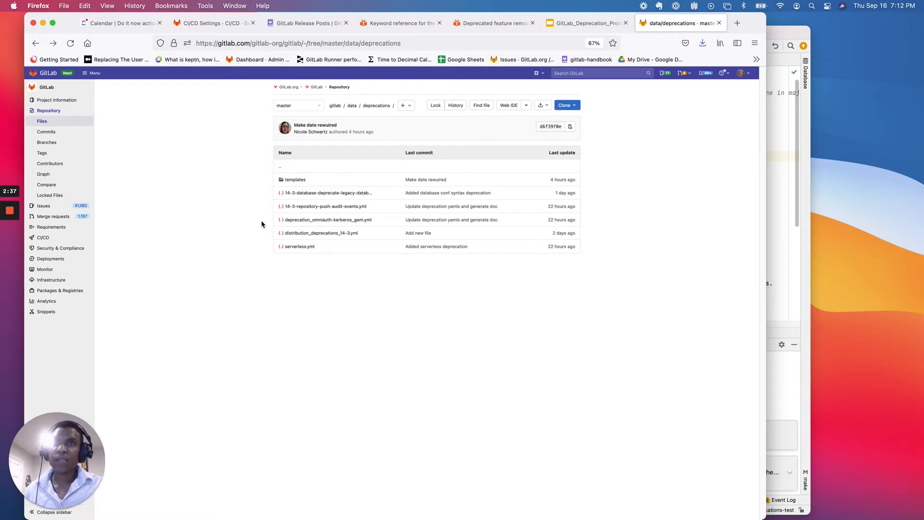
{"action": "mouse_move", "coordinate": [692, 213]}
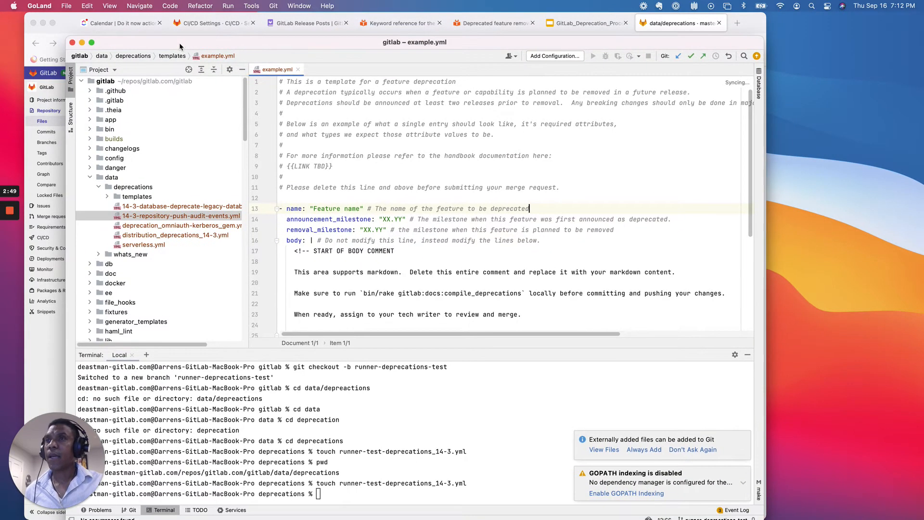
{"action": "mouse_move", "coordinate": [395, 179]}
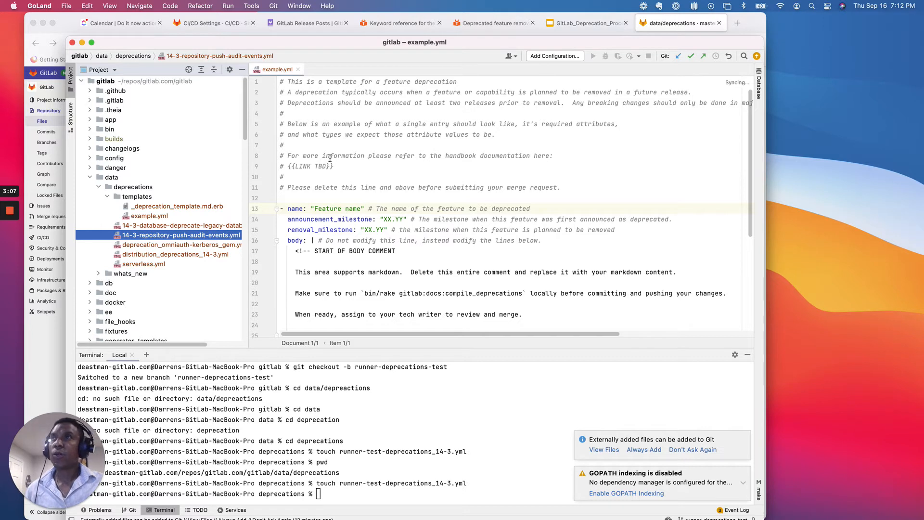
{"action": "mouse_move", "coordinate": [440, 470]}
{"action": "type", "text": "pwd"}
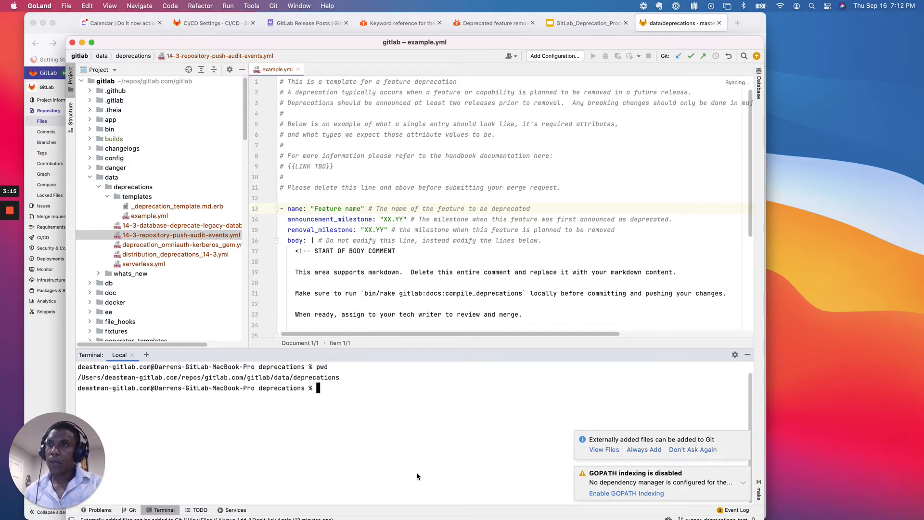
Step: Create runner-test-deprecations_14-3.yml via touch in the terminal and return to example.yml to copy it
{"action": "type", "text": "clear"}
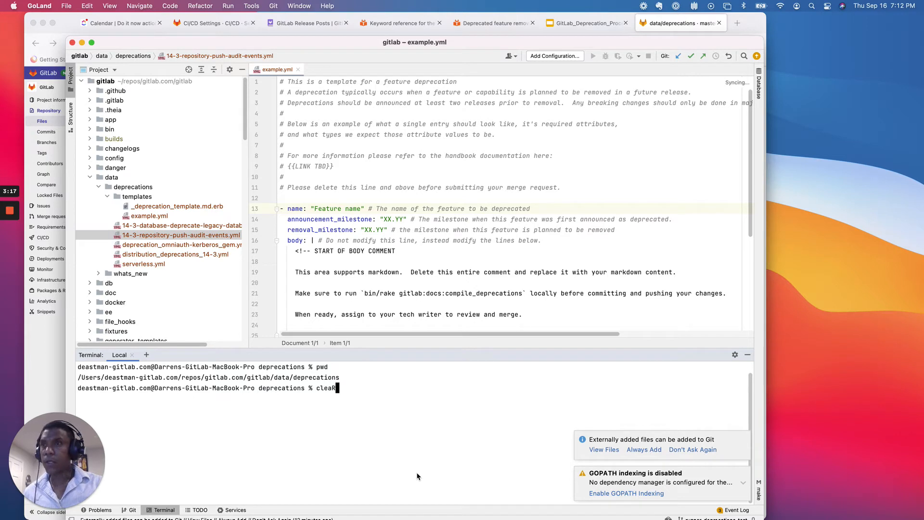
{"action": "type", "text": "touch runner-test-deprecations_14-3.yml"}
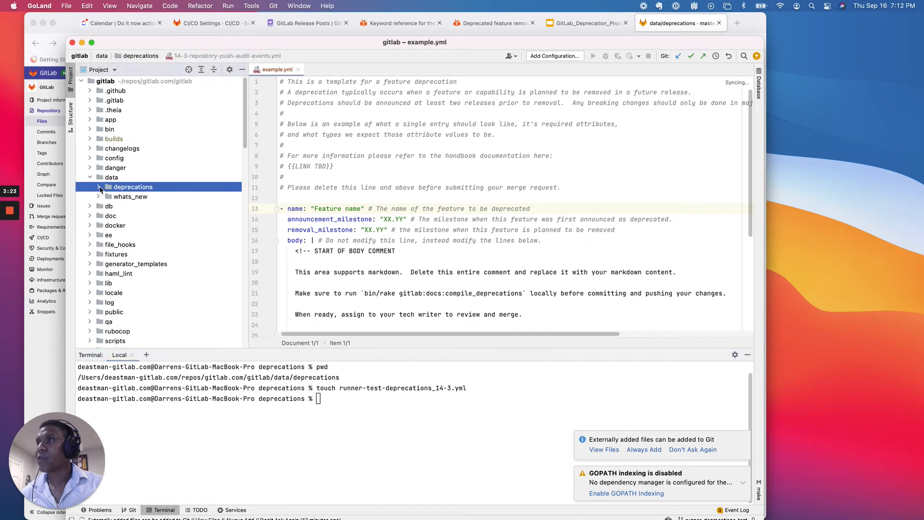
{"action": "left_click", "coordinate": [99, 187]}
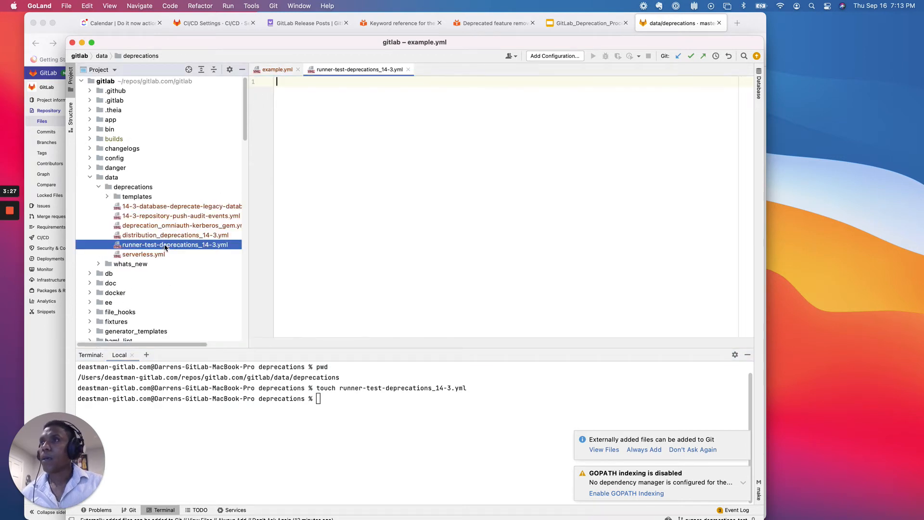
{"action": "left_click", "coordinate": [276, 70]}
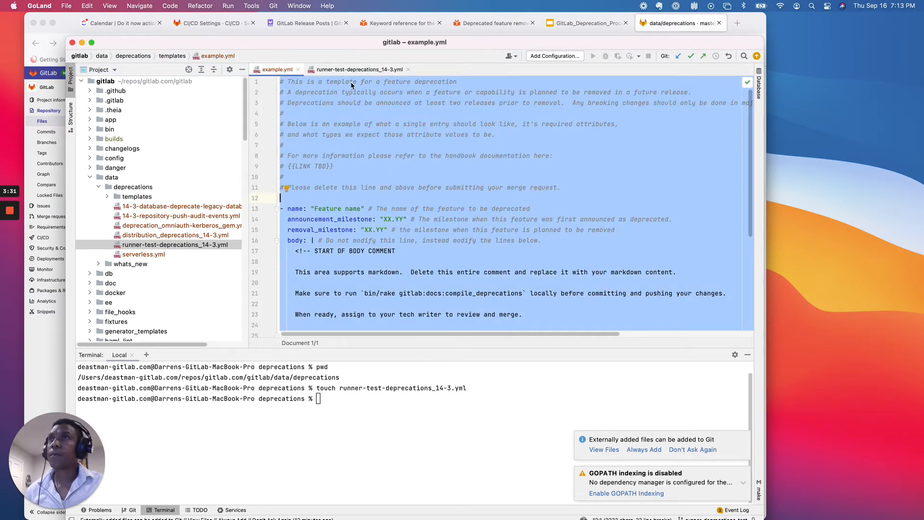
Step: Paste the template into the new file and remove the header comment lines above name:
{"action": "left_click", "coordinate": [358, 70]}
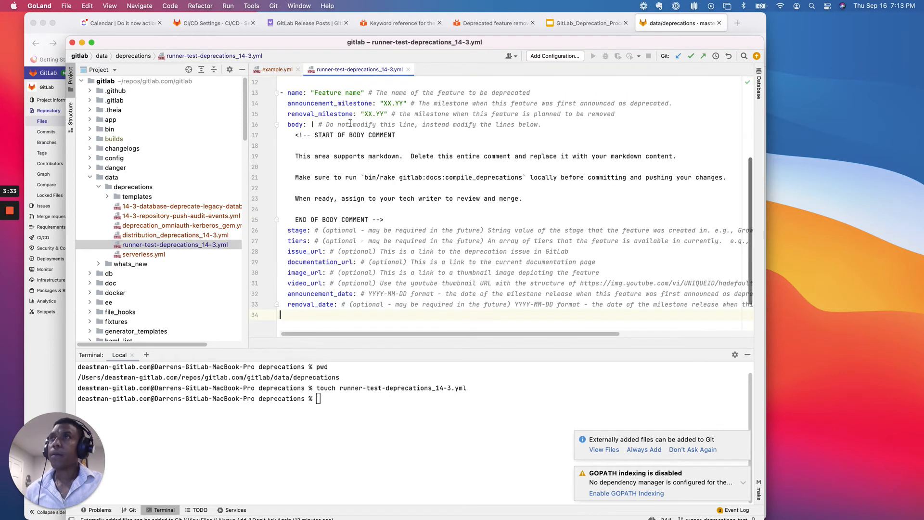
{"action": "scroll", "scroll_direction": "up", "scroll_amount": 3}
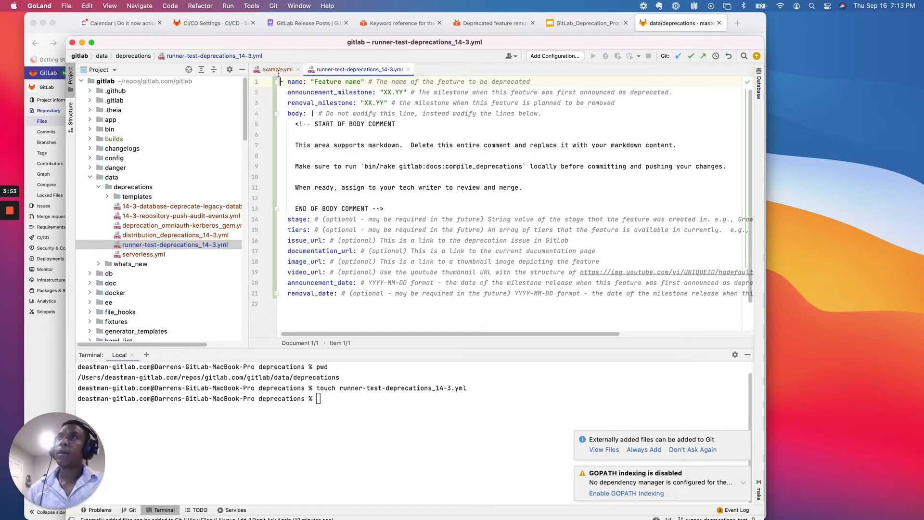
{"action": "mouse_move", "coordinate": [347, 170]}
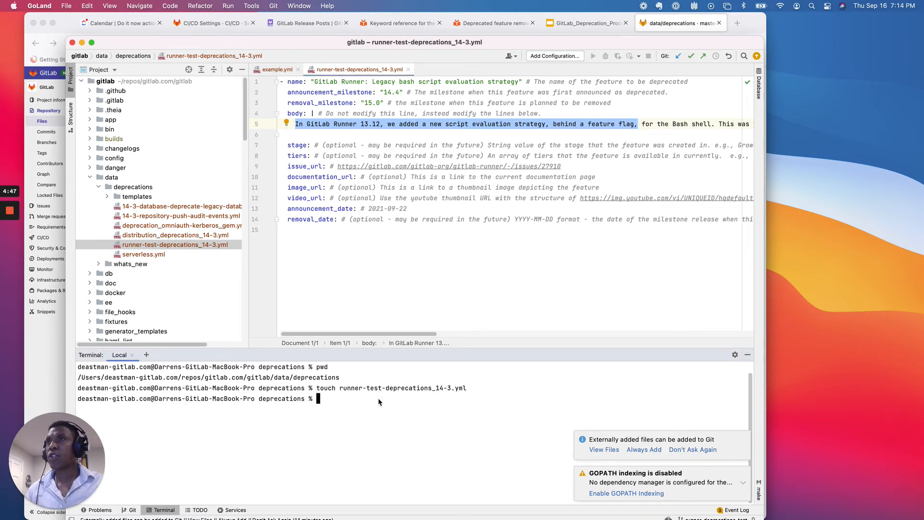
{"action": "mouse_move", "coordinate": [338, 379]}
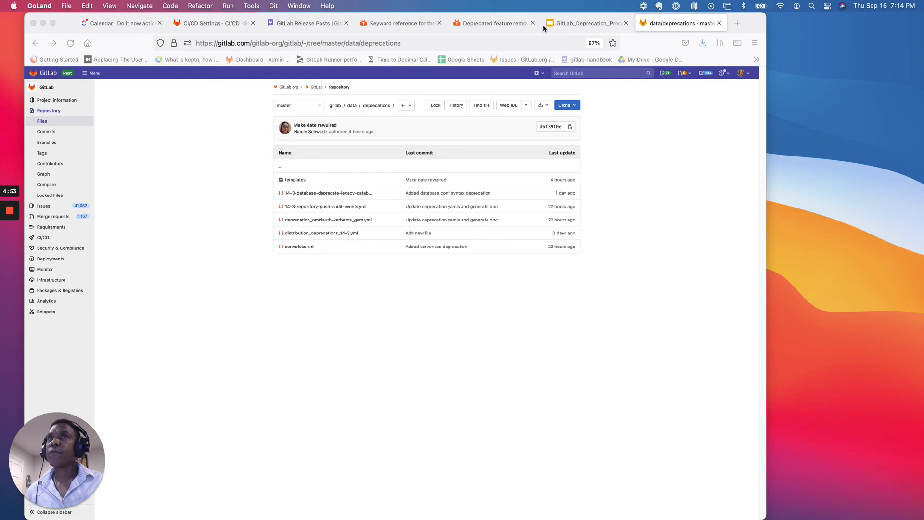
Step: Return to the GitLab_Deprecation_Process slides showing the communications table
{"action": "left_click", "coordinate": [584, 24]}
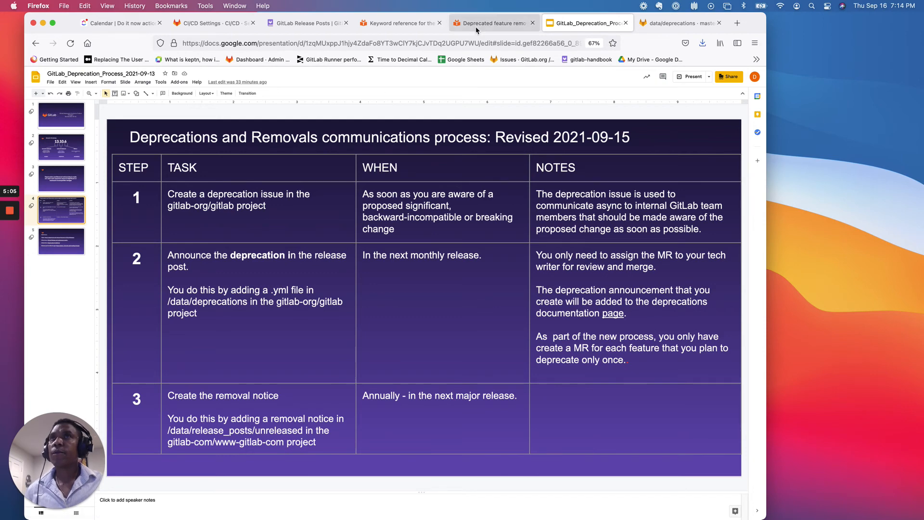
{"action": "left_click", "coordinate": [492, 22]}
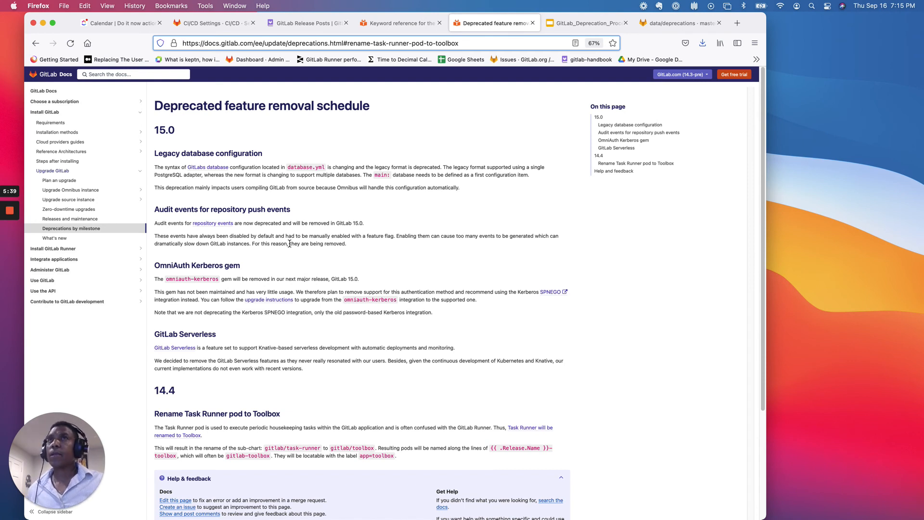
Step: Switch back to the data/deprecations repository folder in GitLab
{"action": "left_click", "coordinate": [678, 23]}
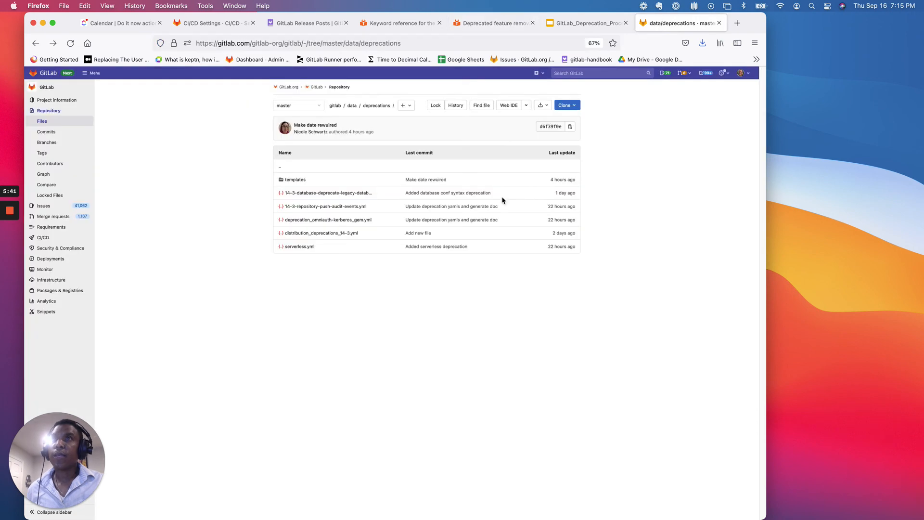
{"action": "mouse_move", "coordinate": [223, 264]}
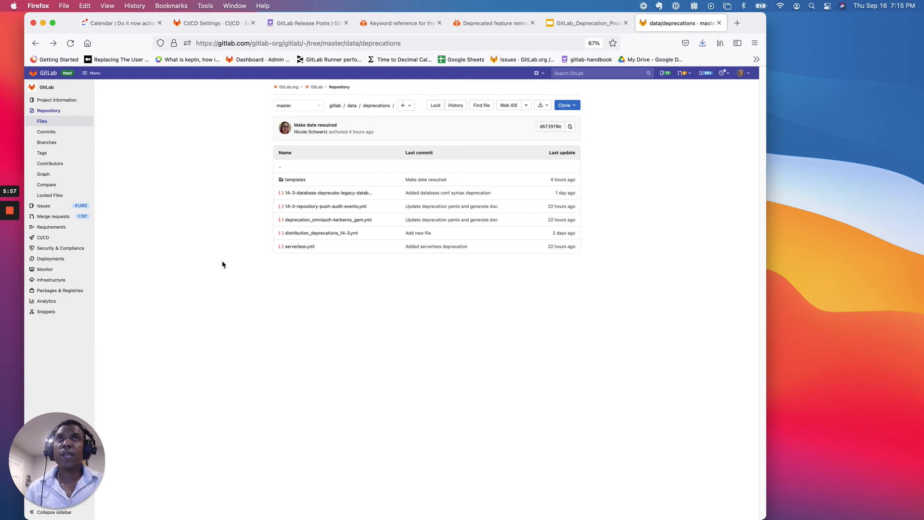
{"action": "mouse_move", "coordinate": [180, 262]}
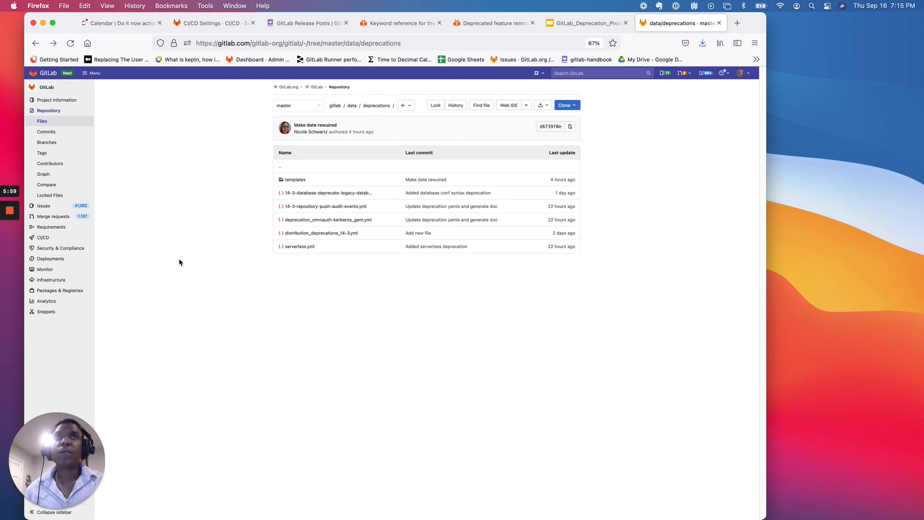
{"action": "mouse_move", "coordinate": [631, 92]}
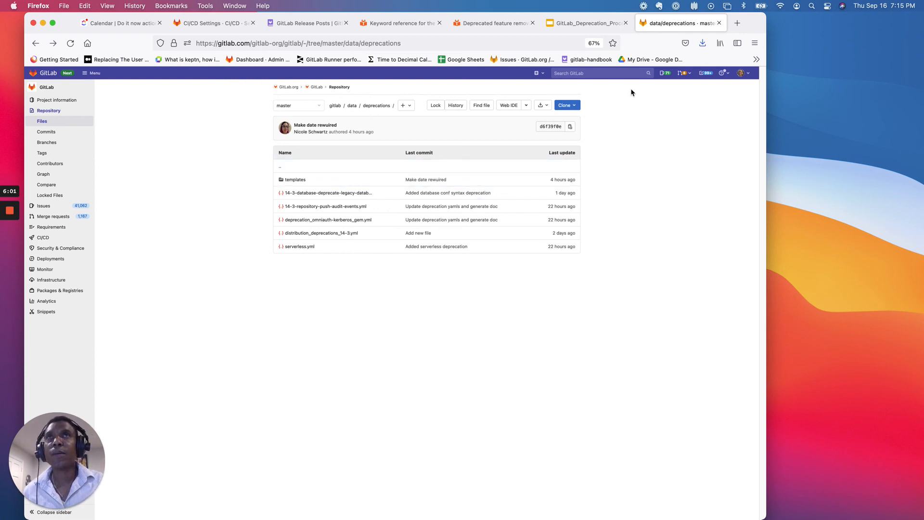